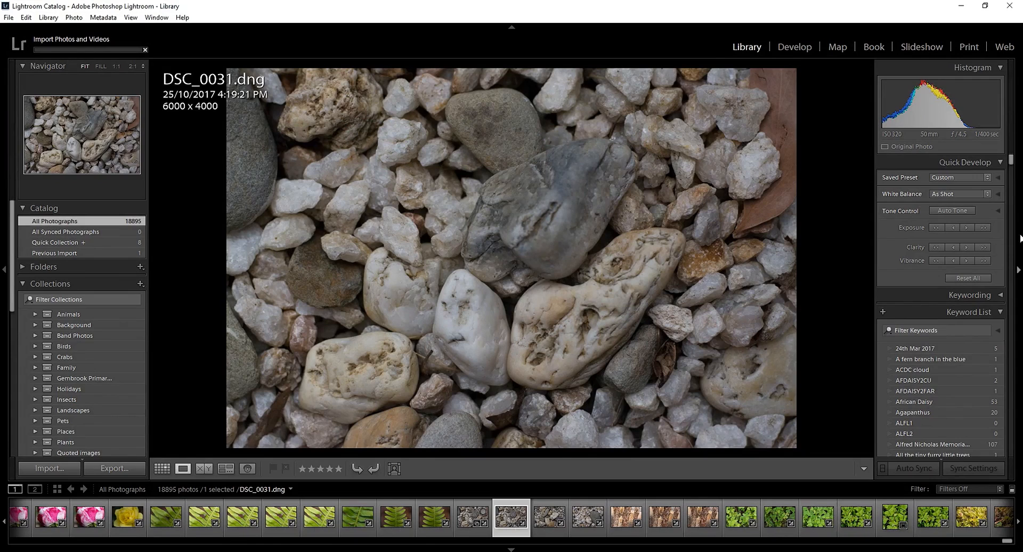
- Switch from Library to the Develop module to edit the pebbles photo DSC_0031
{"action": "left_click", "coordinate": [794, 46]}
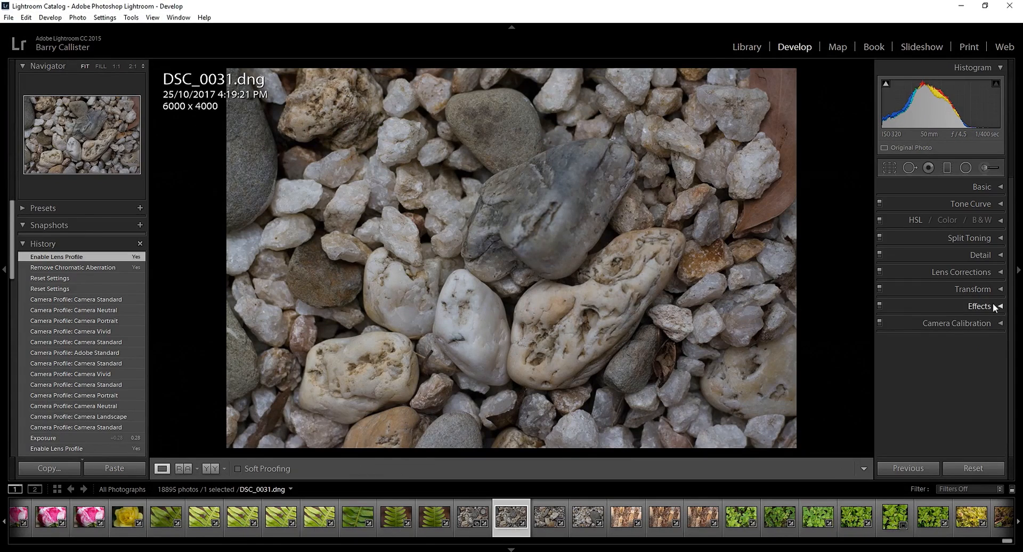
- Change the Camera Calibration profile from Adobe Standard to Camera Standard
{"action": "left_click", "coordinate": [955, 323]}
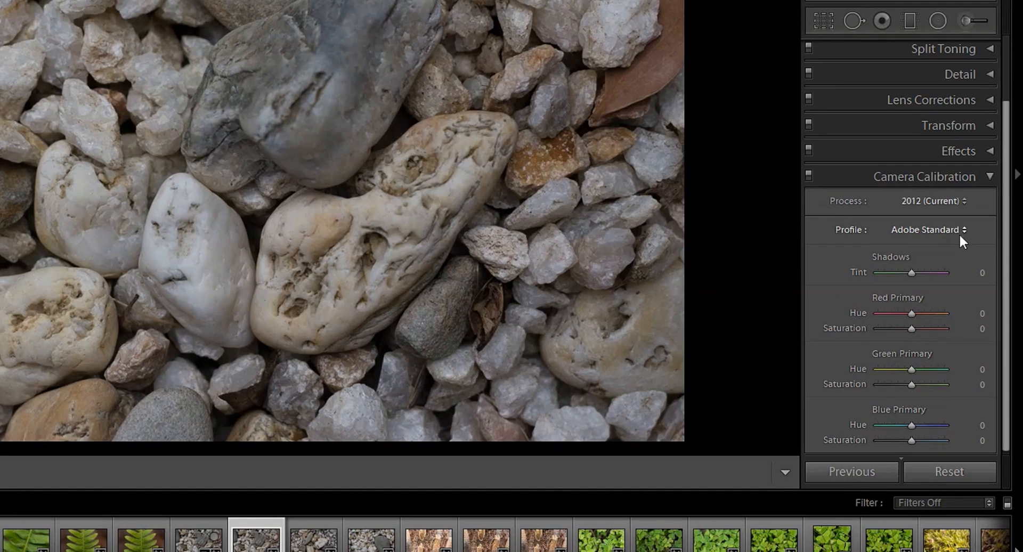
{"action": "mouse_move", "coordinate": [935, 237]}
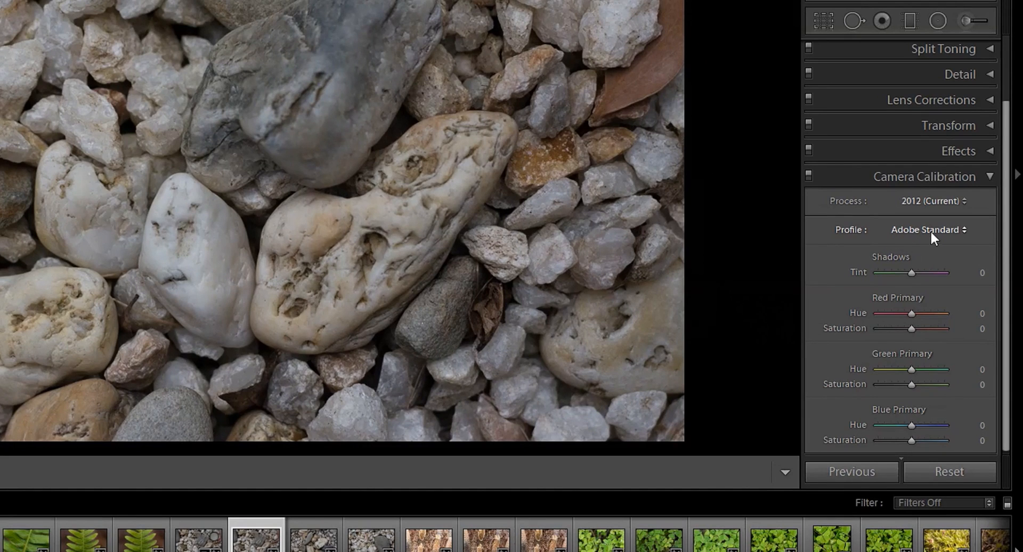
{"action": "left_click", "coordinate": [927, 229]}
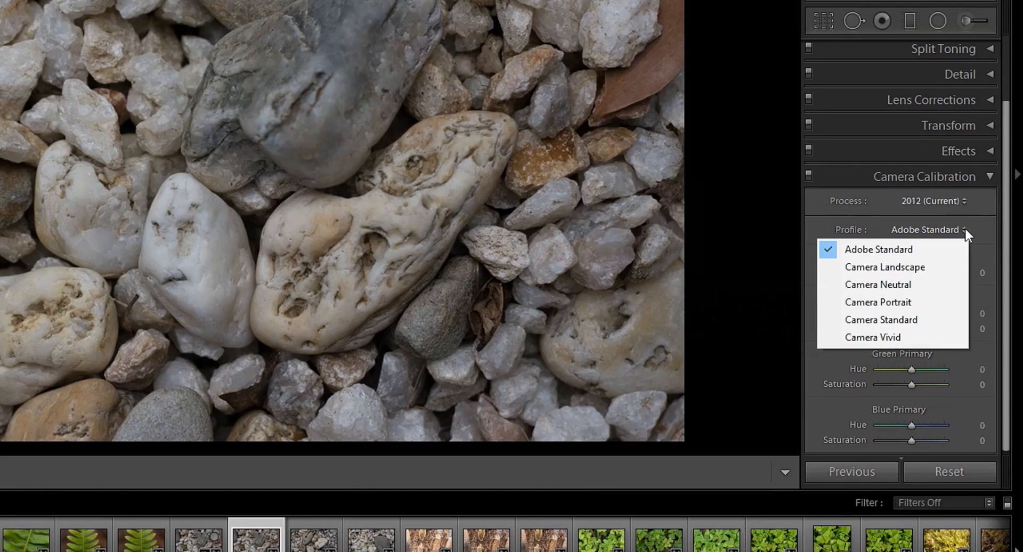
{"action": "left_click", "coordinate": [881, 320]}
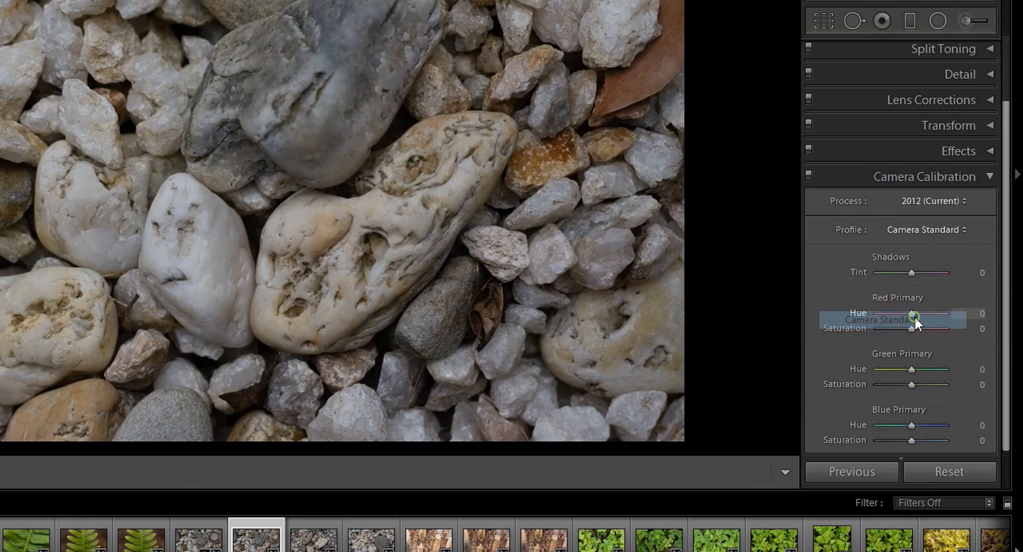